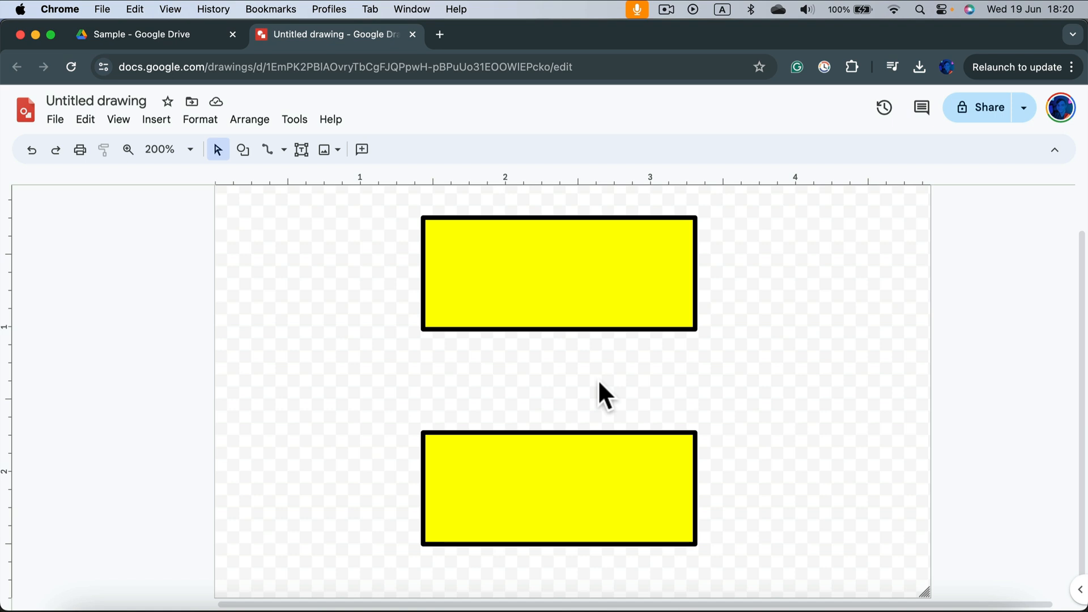
Show the Line tool's dropdown of line and connector types, including Curved Connector.
{"action": "left_click", "coordinate": [284, 150]}
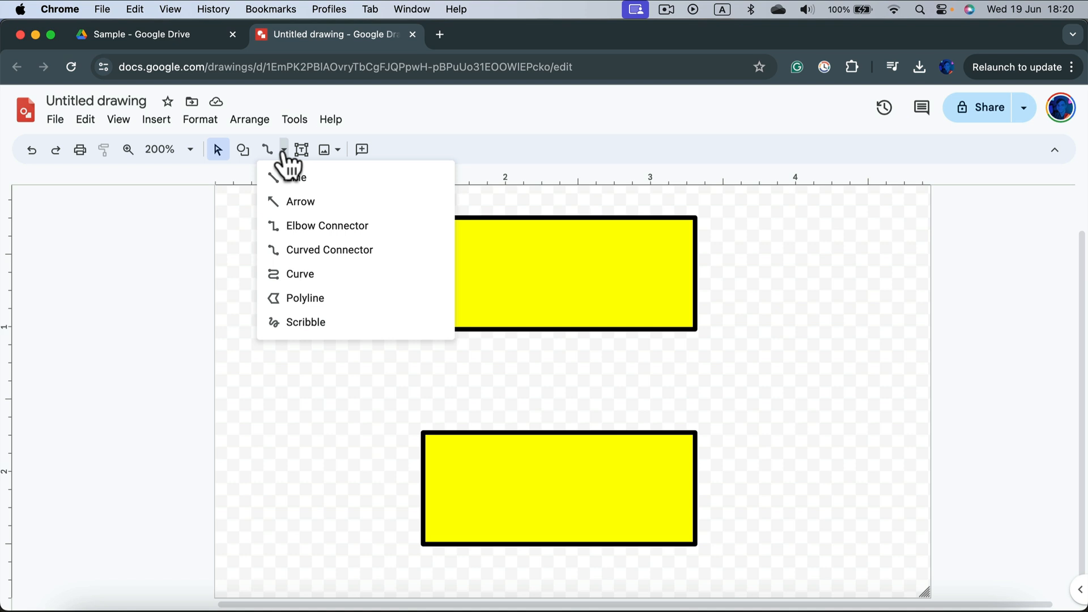
{"action": "mouse_move", "coordinate": [372, 258]}
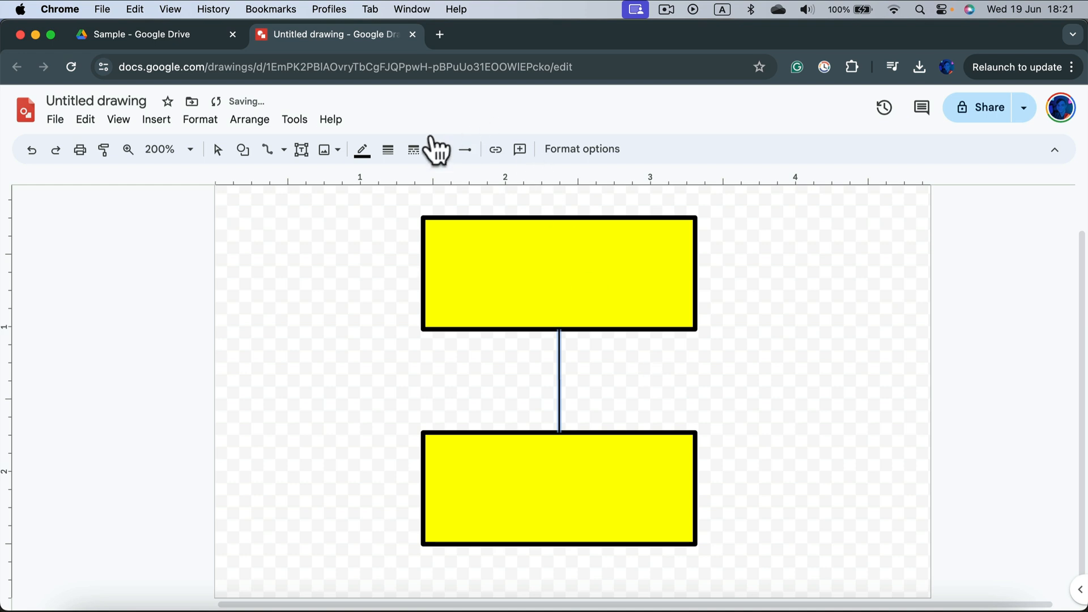
Start recolouring the selected connector via the Line colour menu.
{"action": "left_click", "coordinate": [414, 149]}
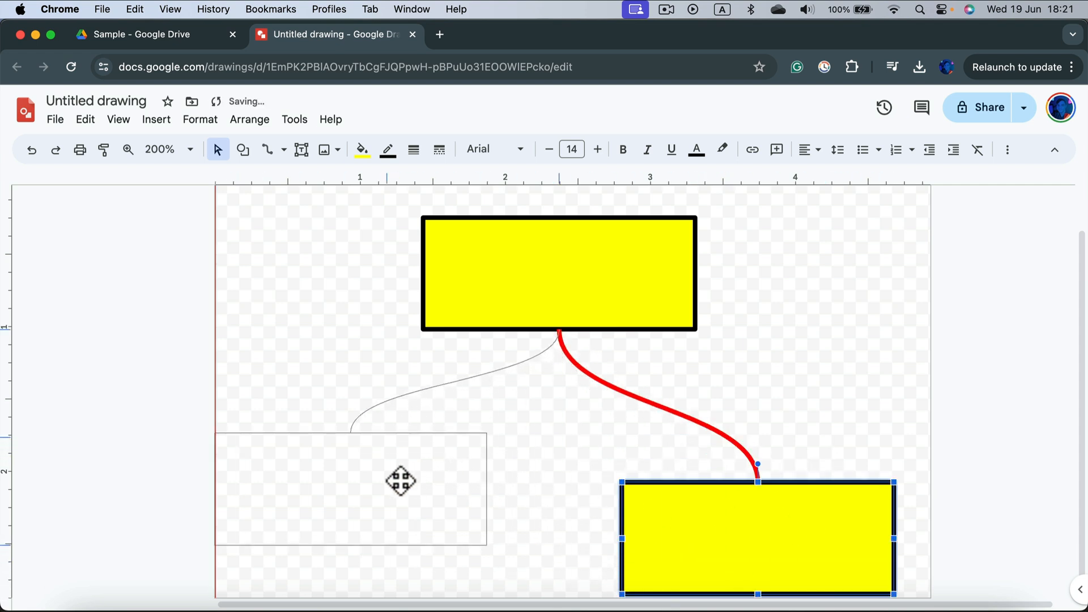
Drag the lower yellow rectangle so the red curved connector reshapes while staying attached.
{"action": "left_click_drag", "start_coordinate": [757, 538], "coordinate": [642, 513]}
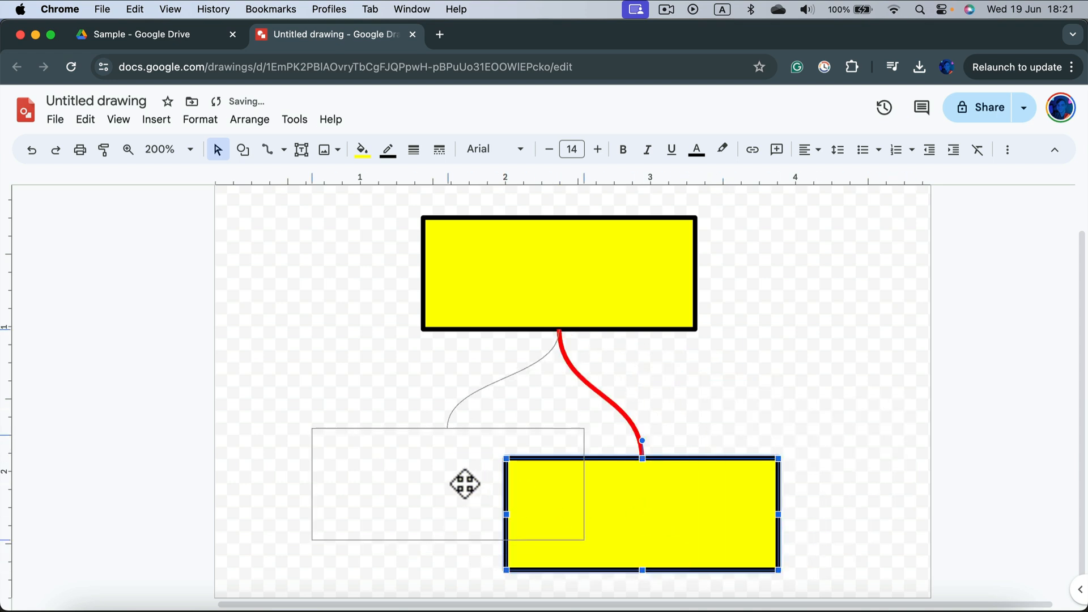